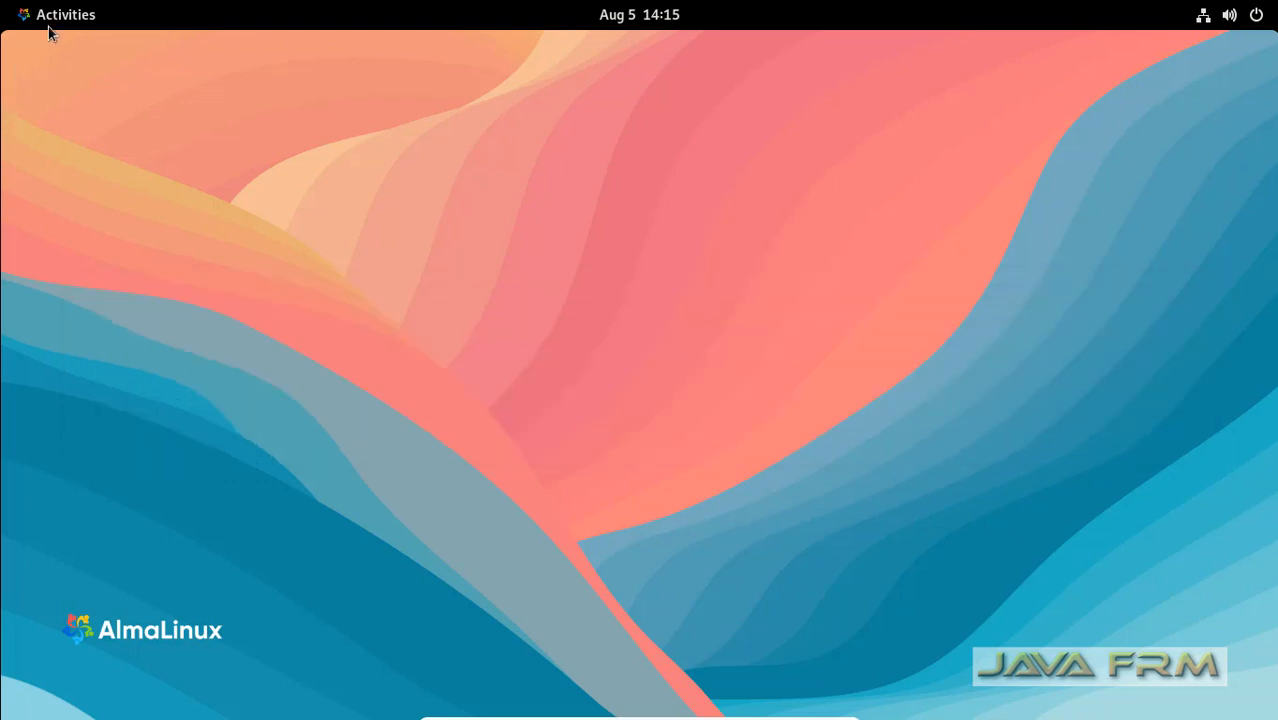
Launch GNOME Terminal from the Activities overview and start typing 't' in it
click(54, 14)
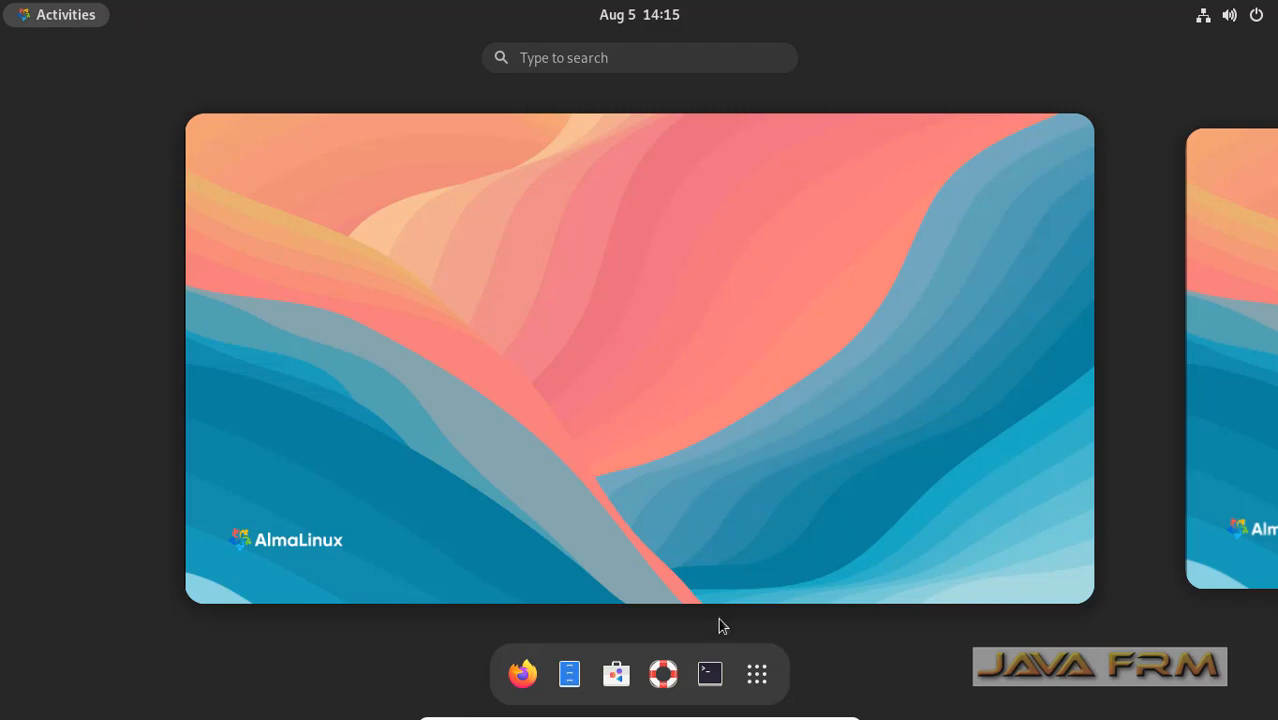
click(708, 672)
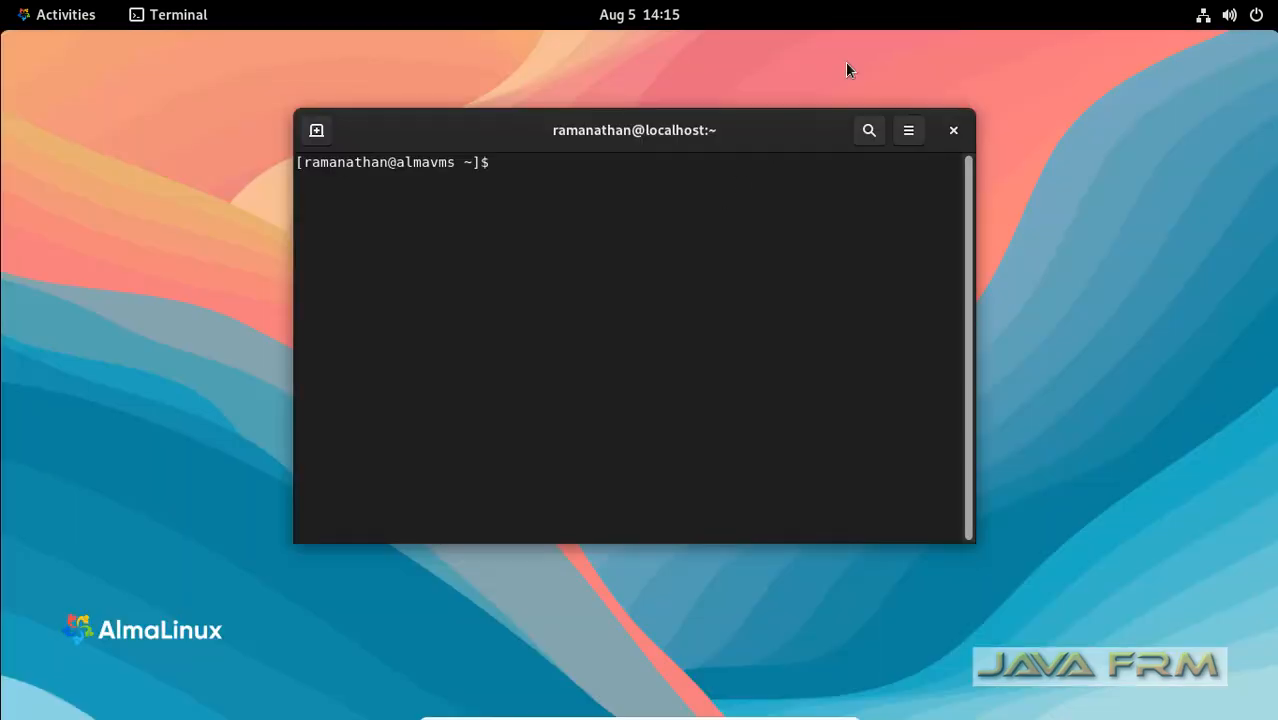
text(t)
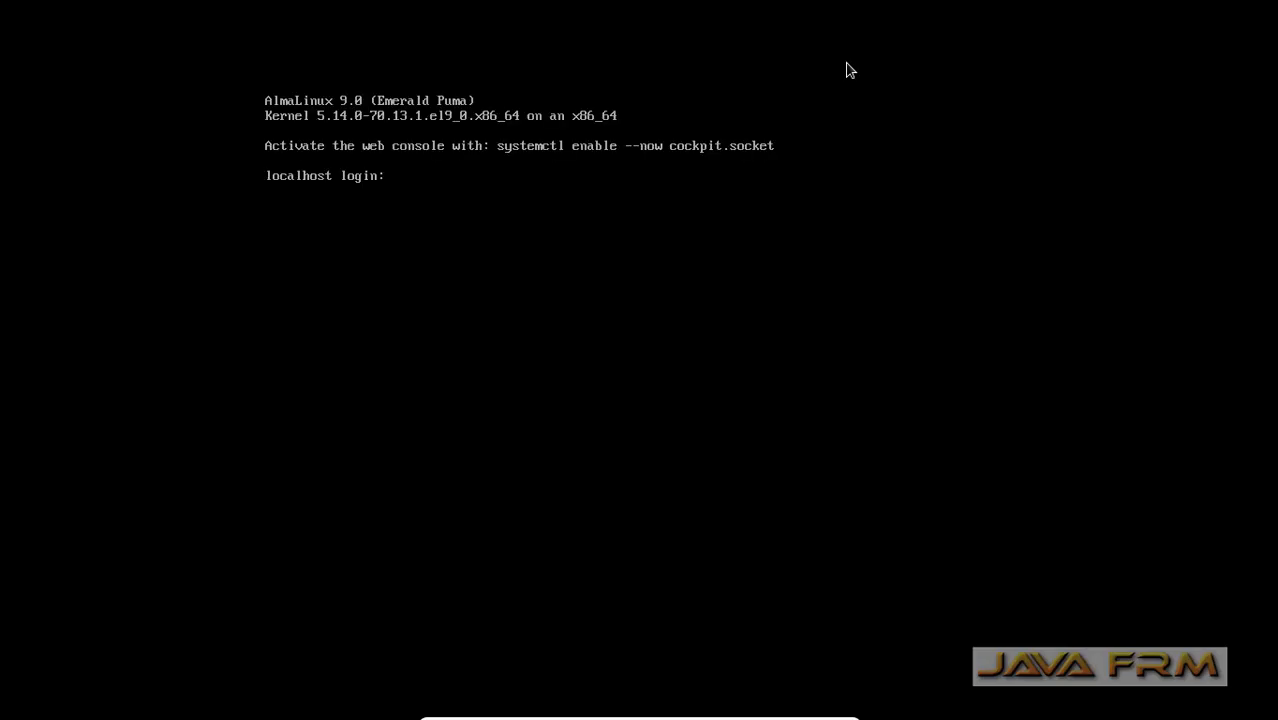
Log in on tty6 as ramanathan and run tty to check the terminal device
text(r)
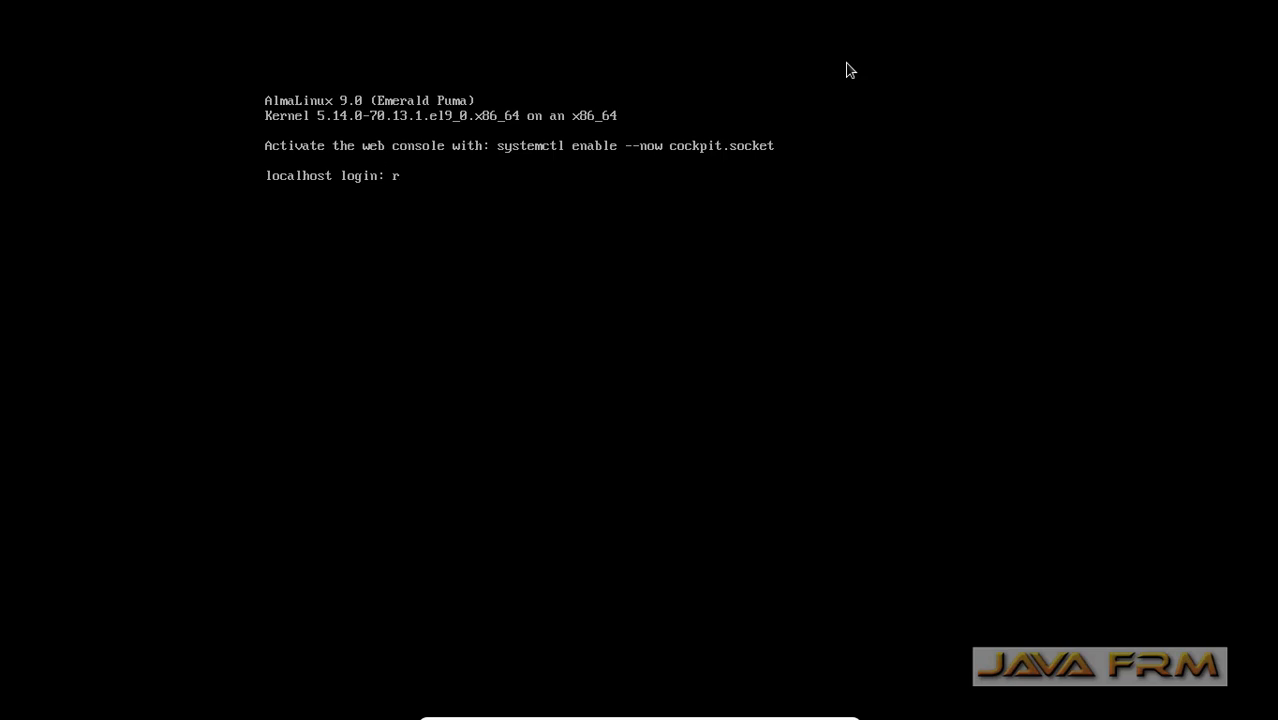
text(amanathan)
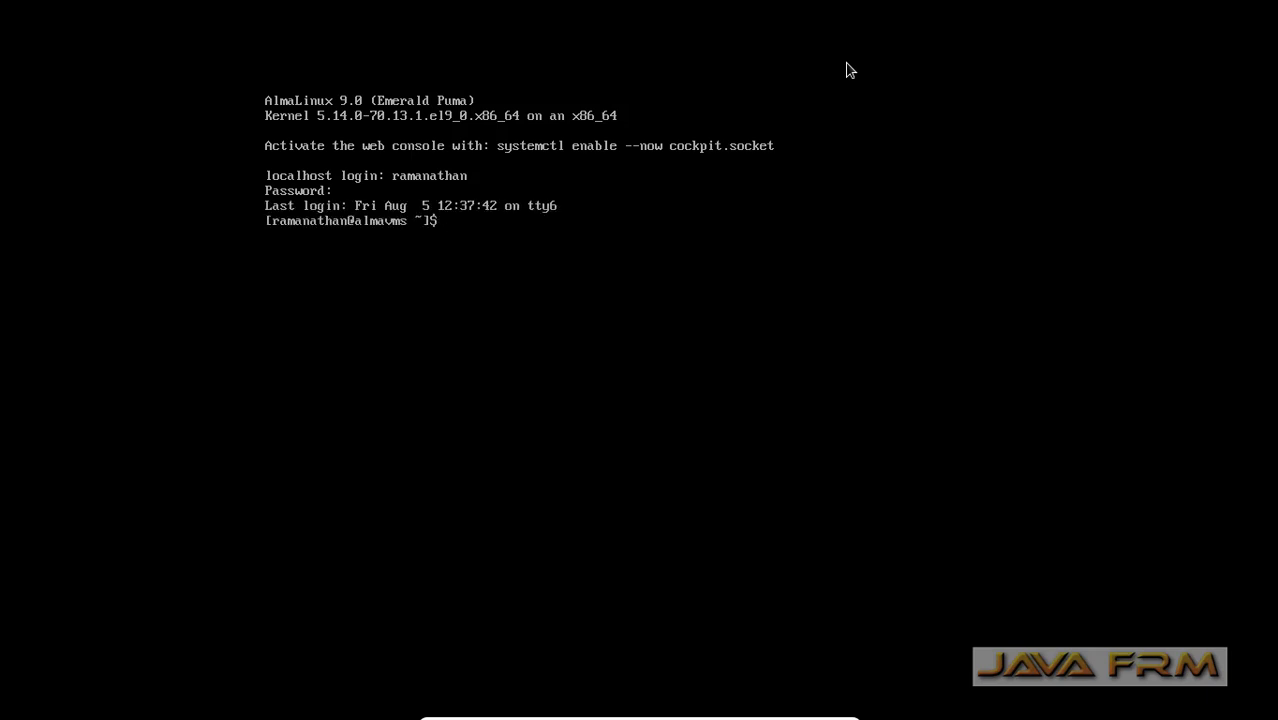
text(tty)
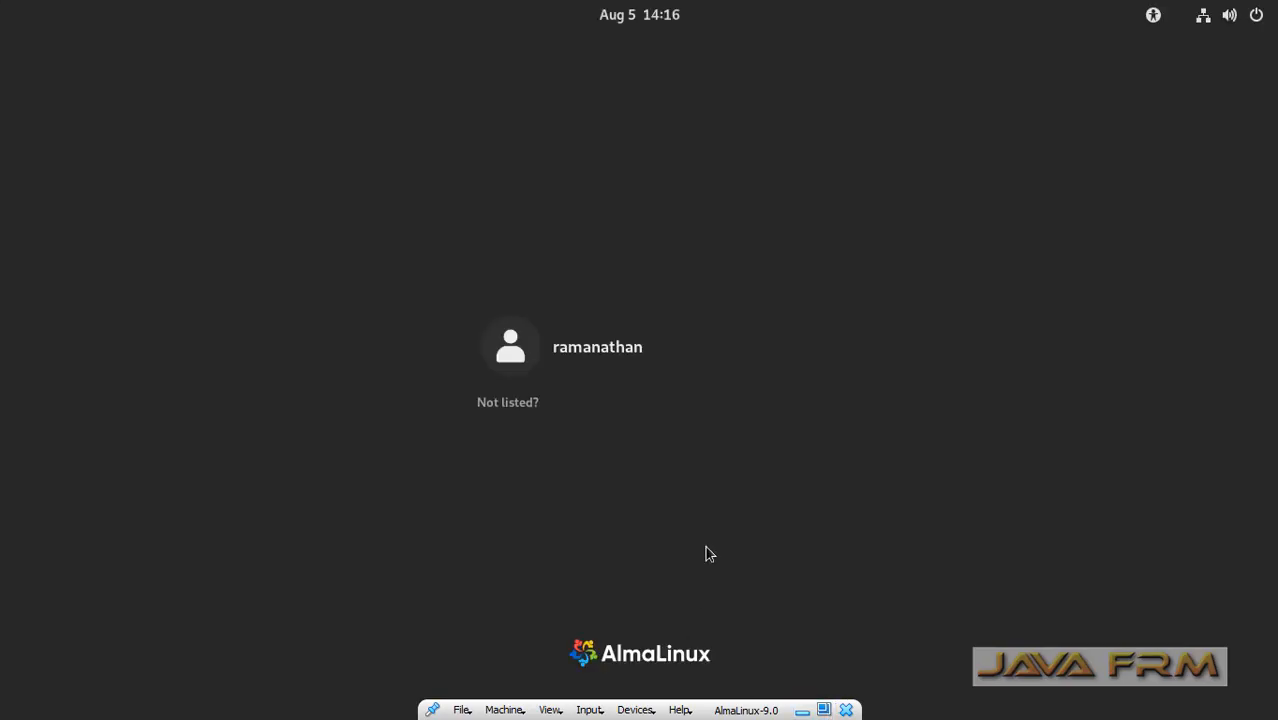
Switch from the GDM login screen back to the tty6 console showing /dev/tty6
click(596, 346)
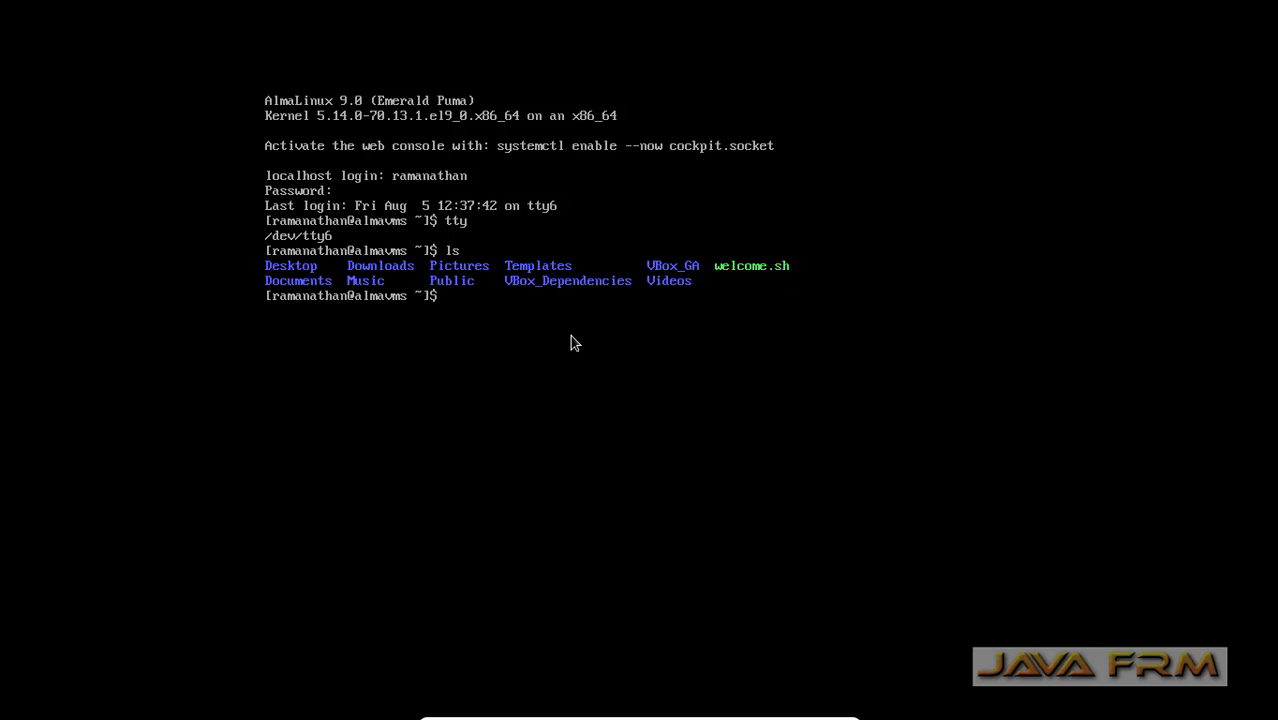
Log out of the tty6 console session, returning to the graphical login screen
text(logout)
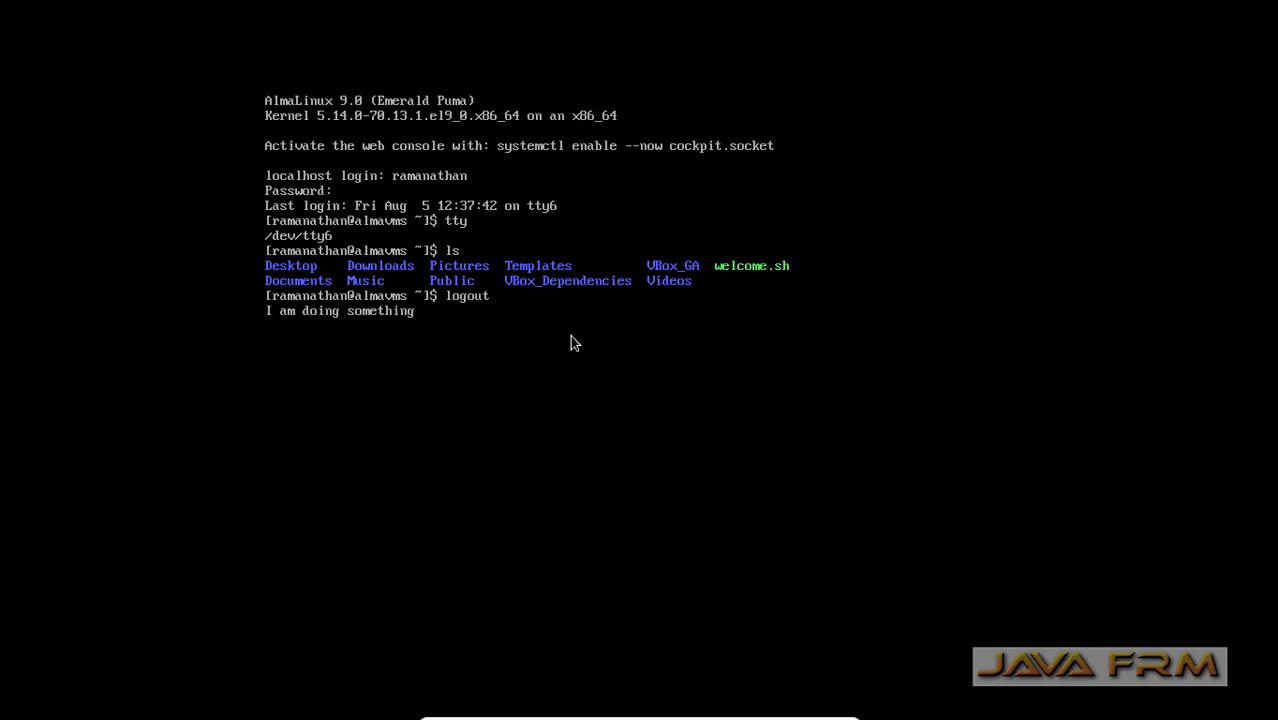
key(Return)
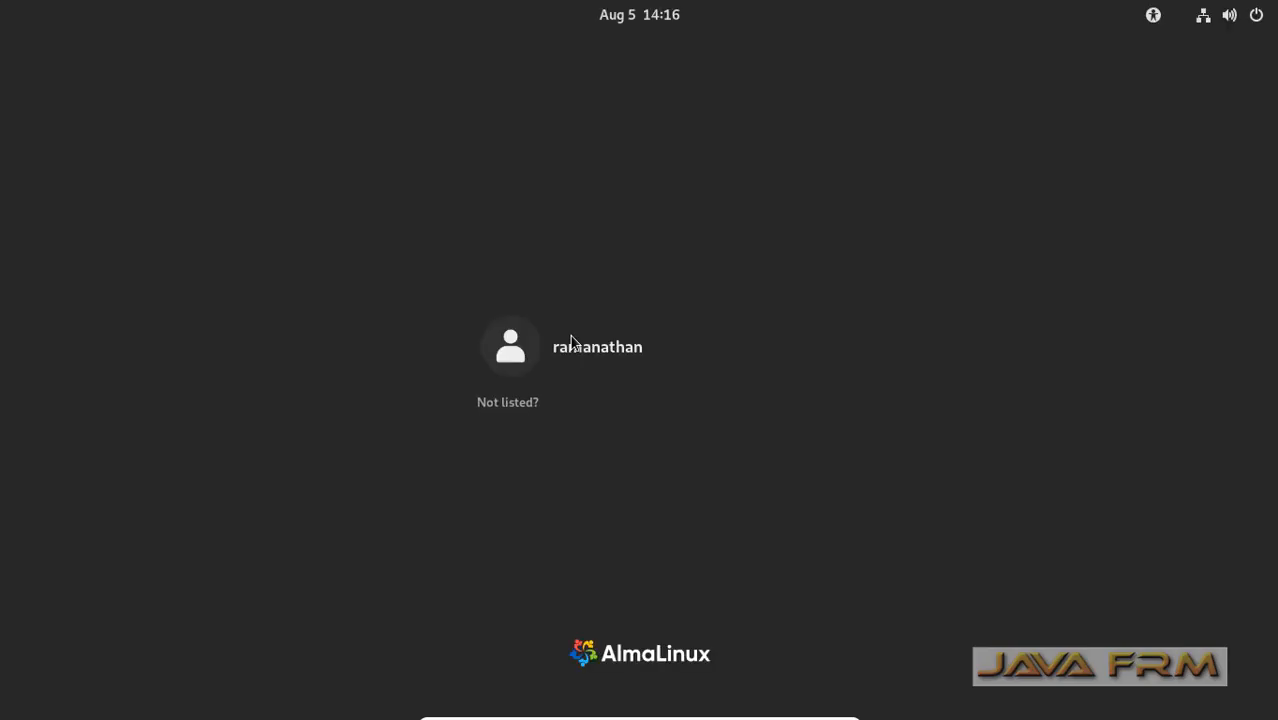
Sign back into the GNOME session so the terminal reports /dev/pts/0
click(596, 346)
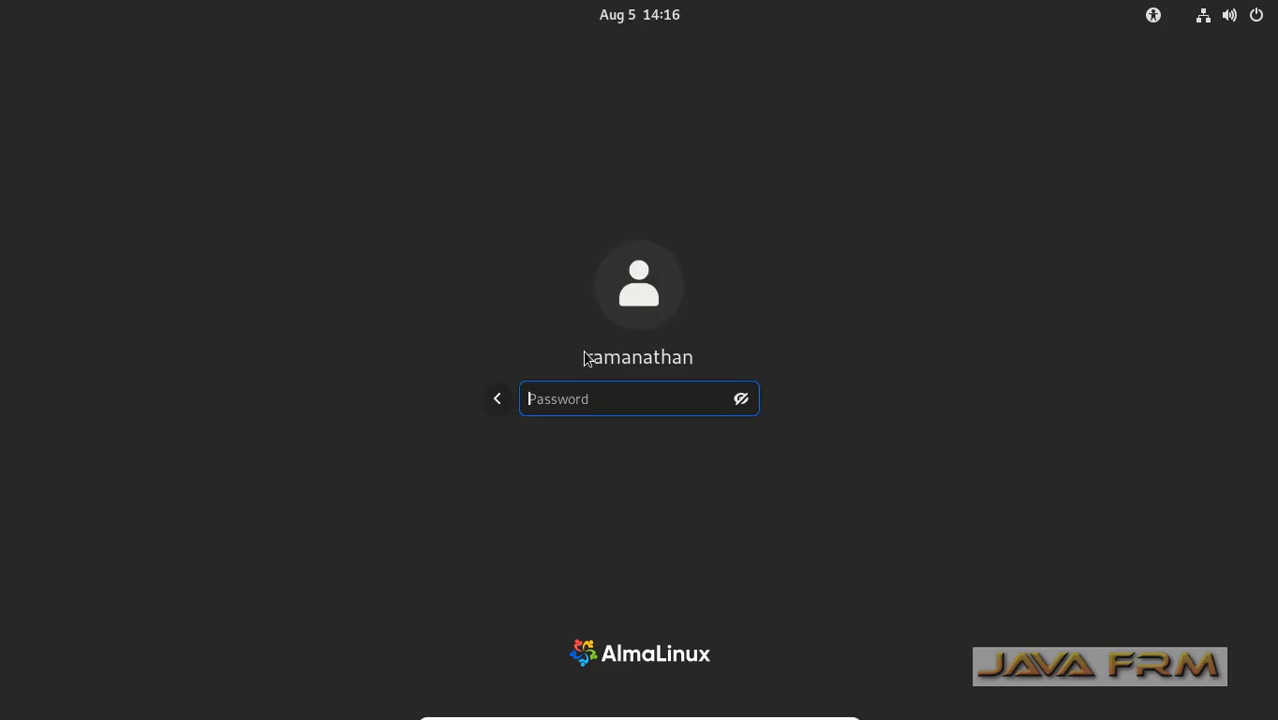
text(password)
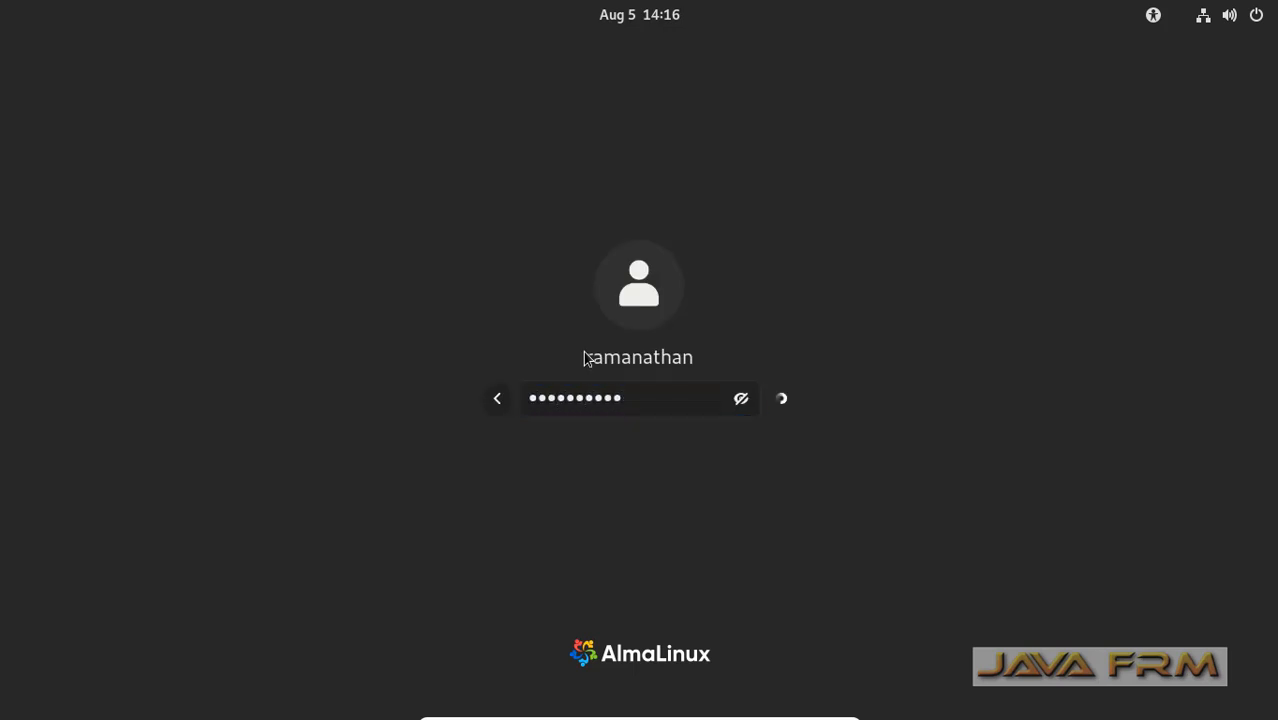
key(Return)
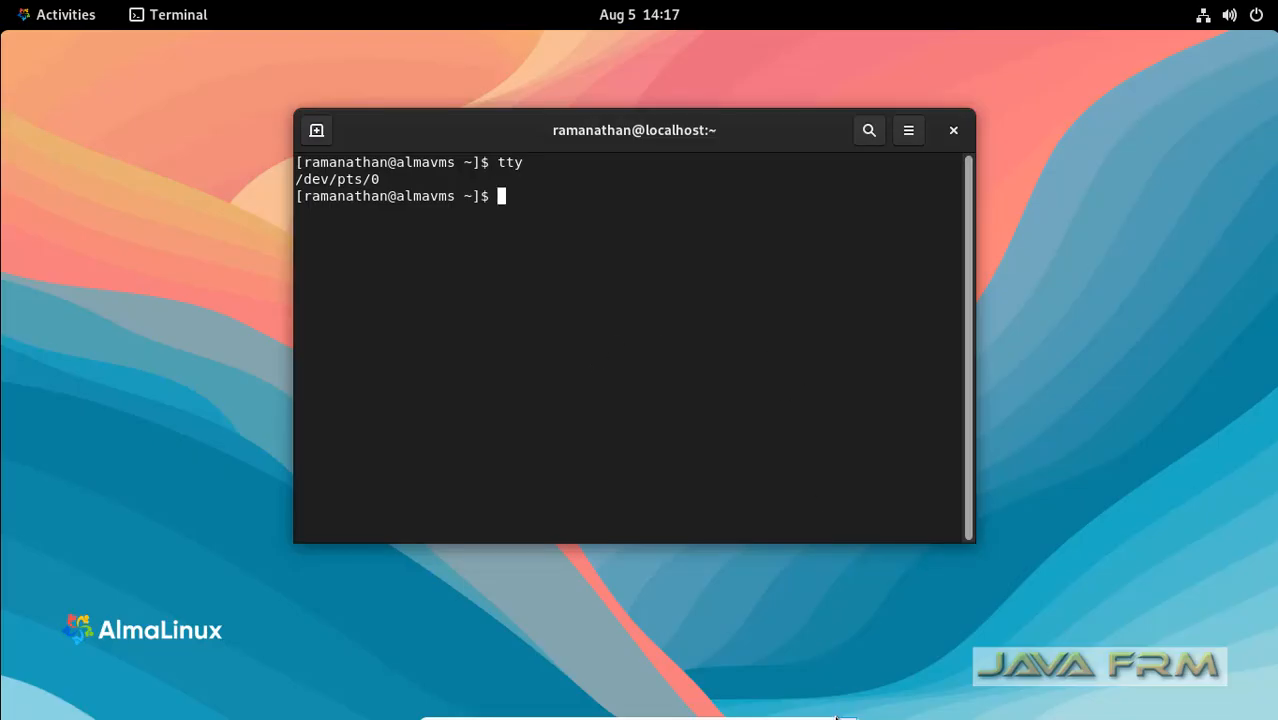